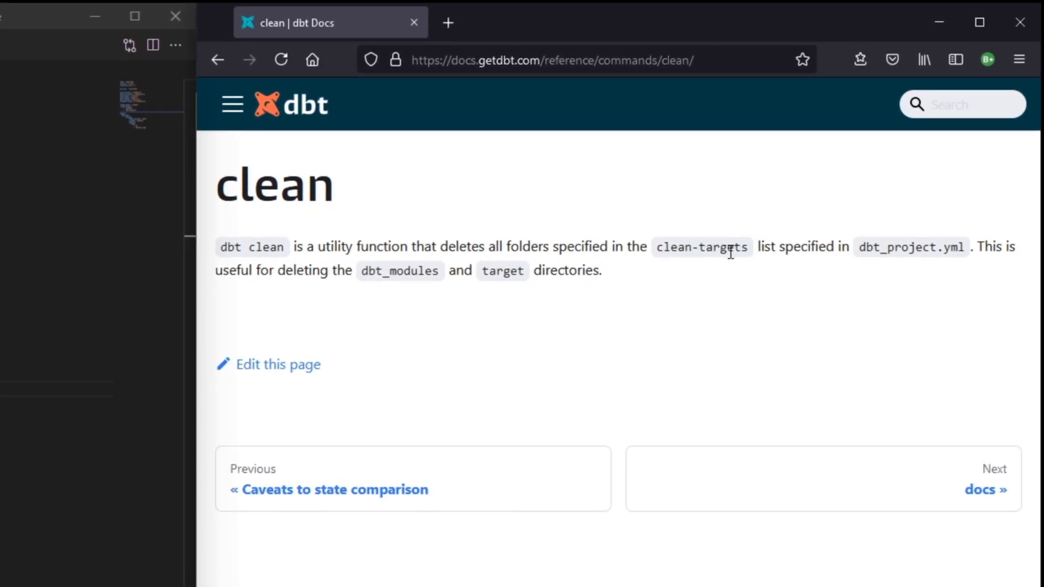
{"action": "mouse_move", "coordinate": [911, 249]}
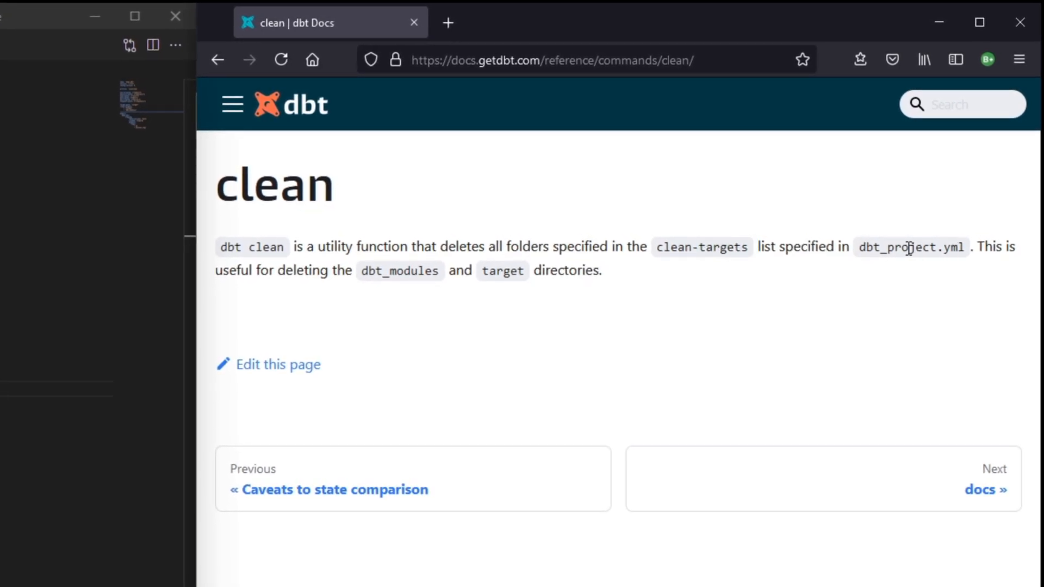
{"action": "mouse_move", "coordinate": [362, 289]}
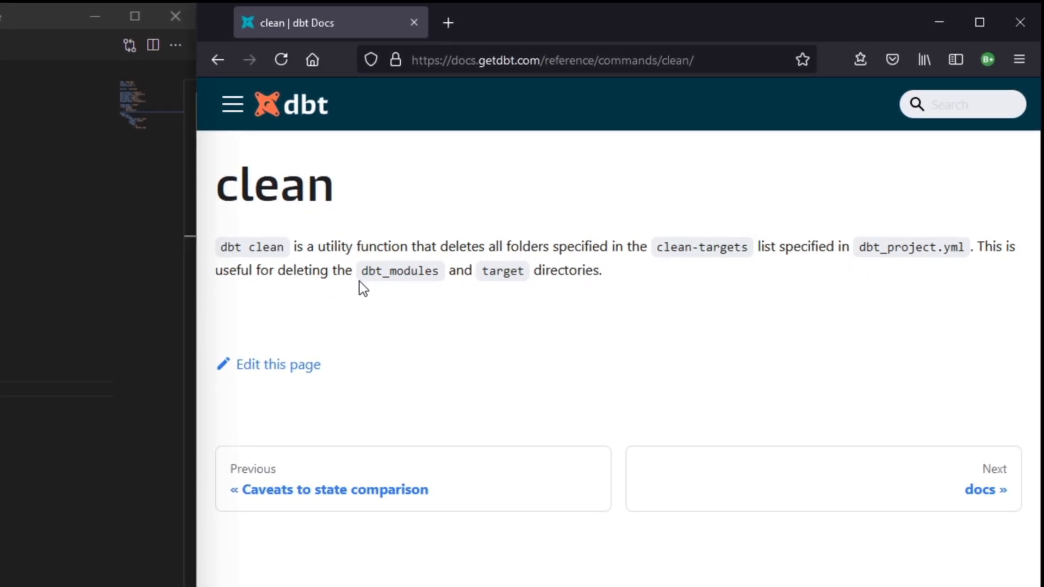
Step: Browse target > run, view example__my_second_dbt_model.sql, then close its tab
{"action": "double_click", "coordinate": [502, 270]}
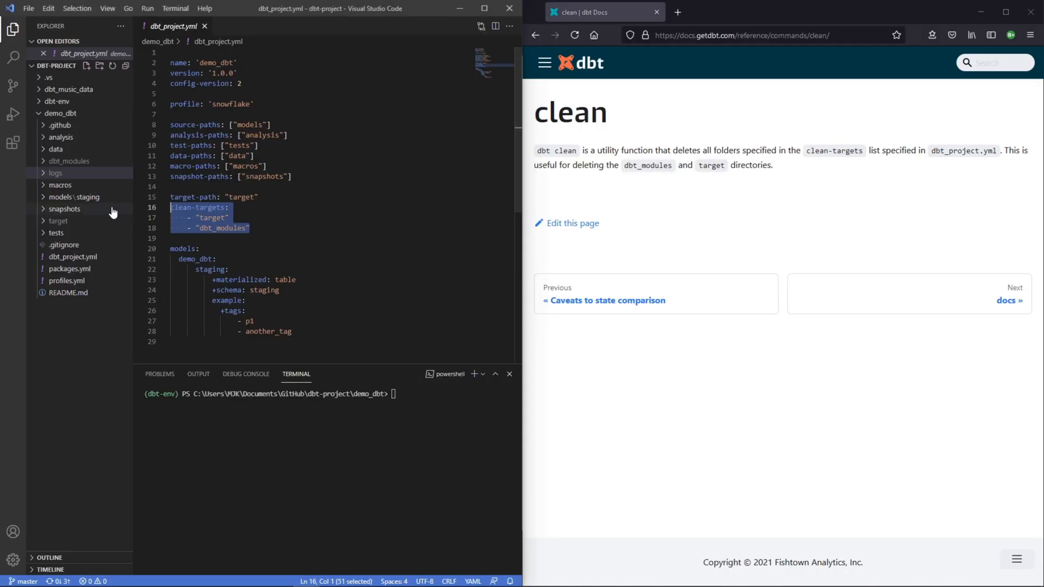
{"action": "left_click", "coordinate": [198, 207]}
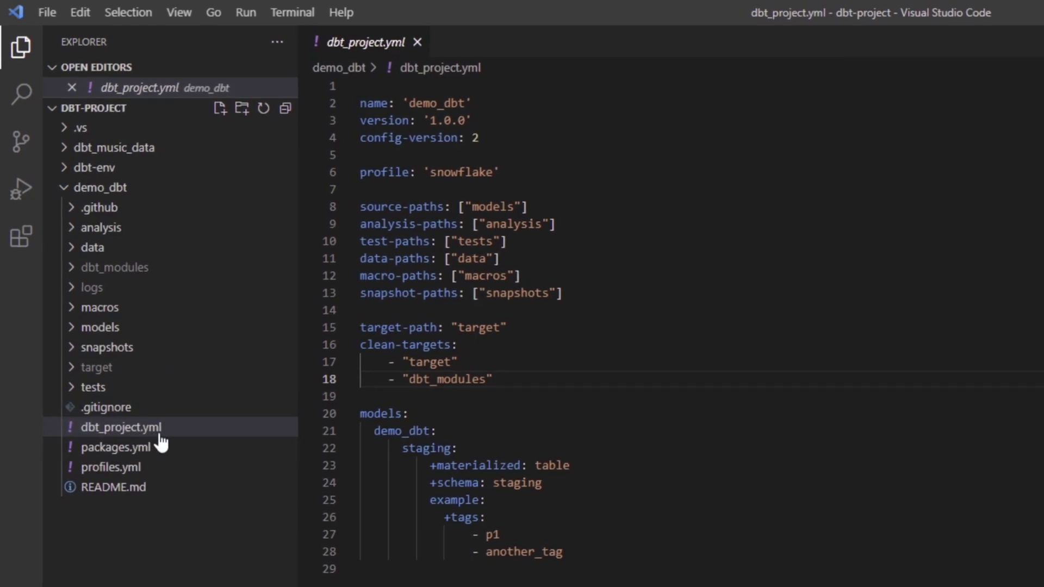
{"action": "double_click", "coordinate": [406, 345]}
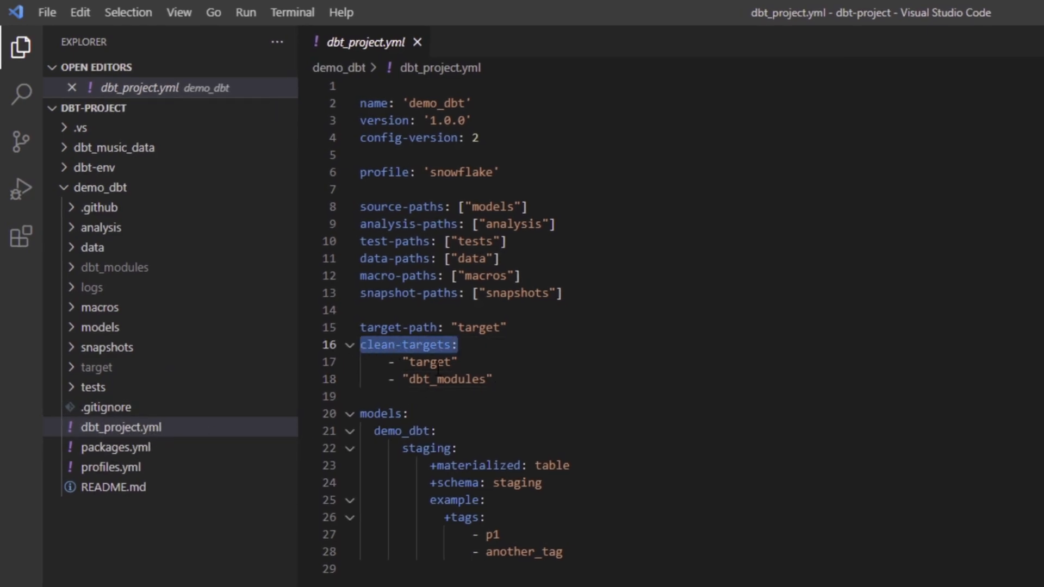
{"action": "double_click", "coordinate": [427, 345]}
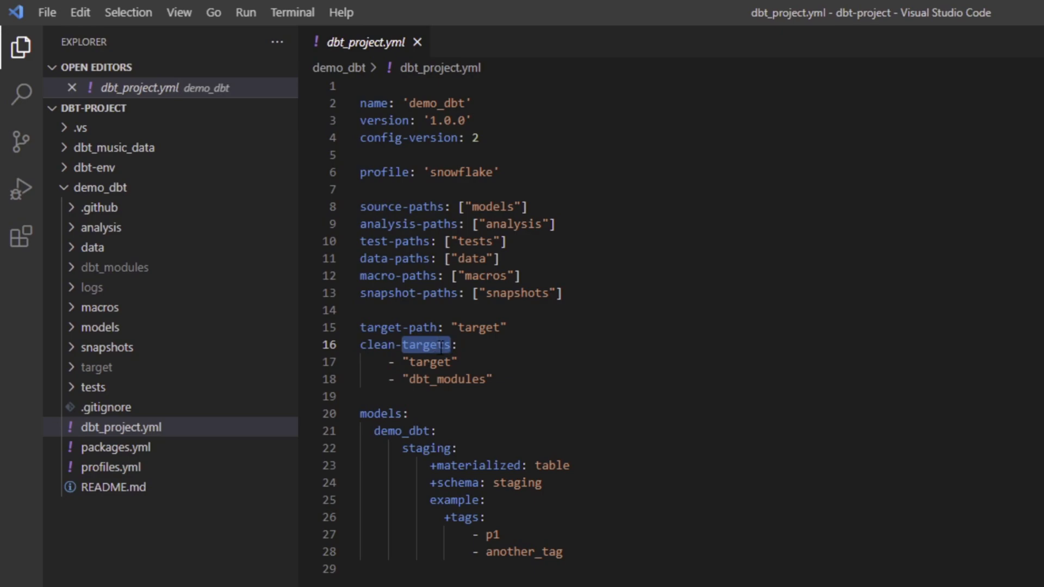
{"action": "double_click", "coordinate": [451, 380]}
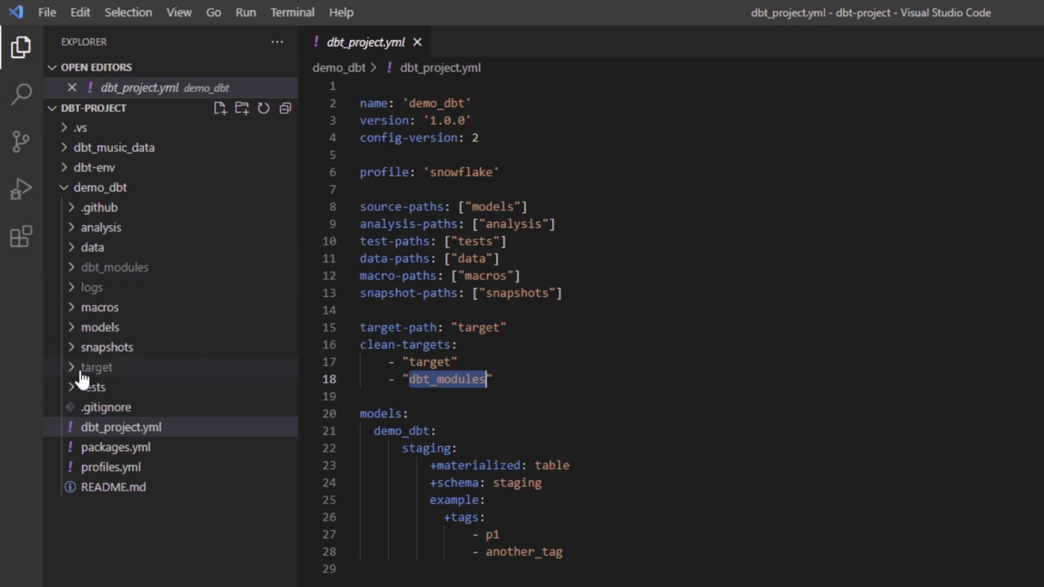
{"action": "left_click", "coordinate": [98, 367]}
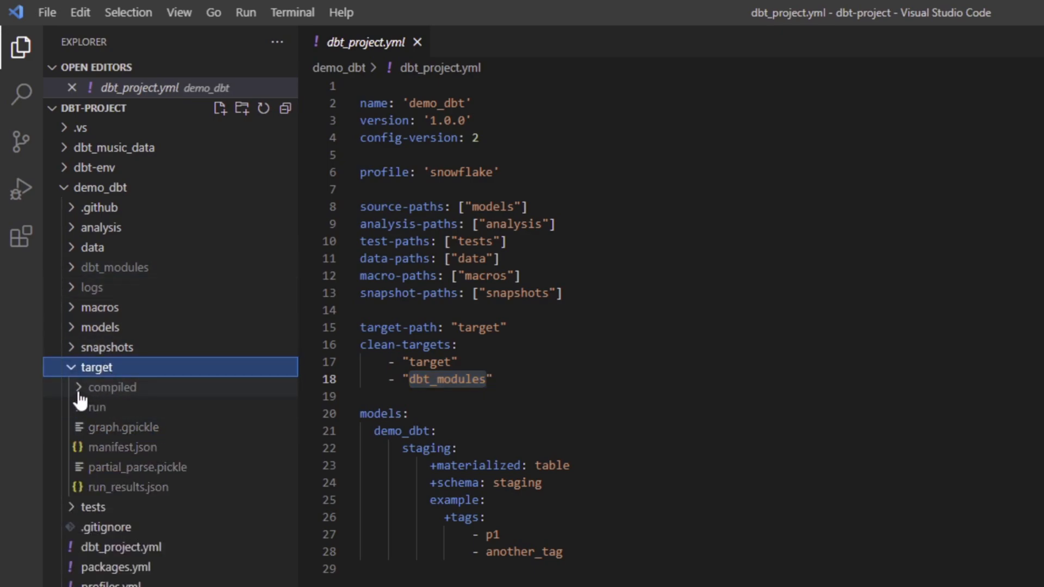
{"action": "left_click", "coordinate": [112, 387]}
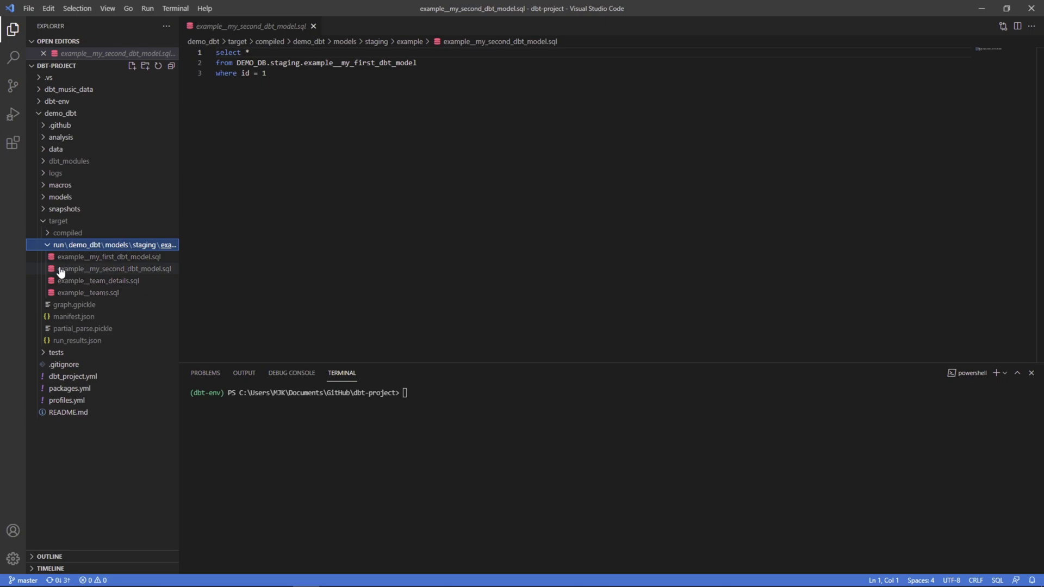
{"action": "left_click", "coordinate": [113, 269]}
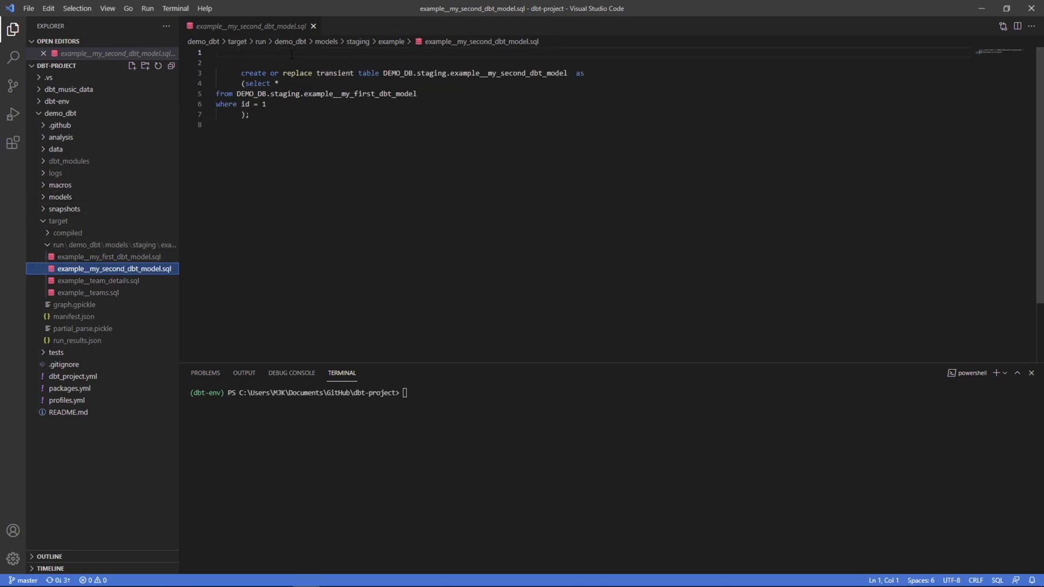
{"action": "mouse_move", "coordinate": [314, 26]}
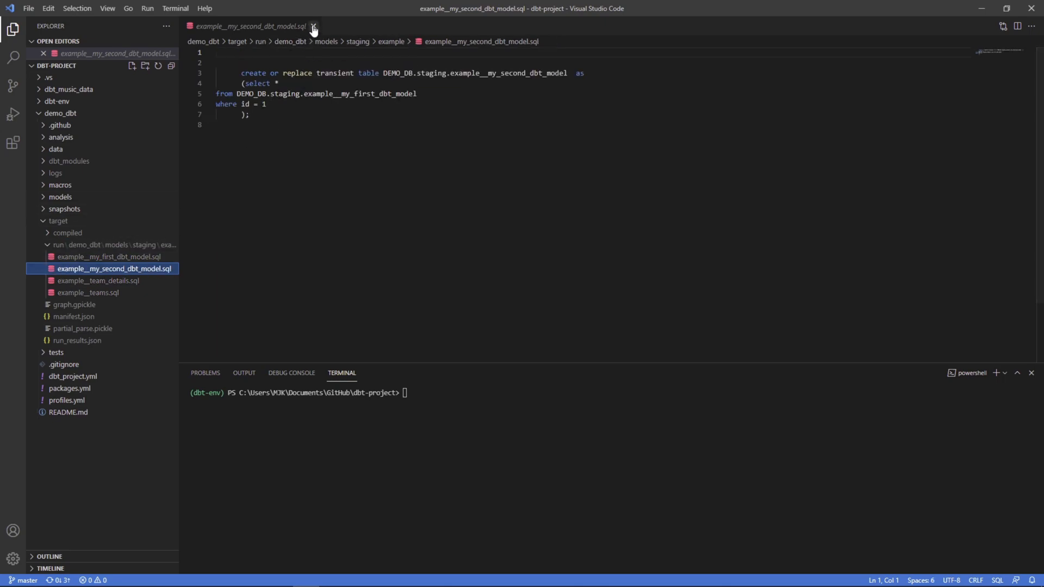
{"action": "left_click", "coordinate": [313, 27]}
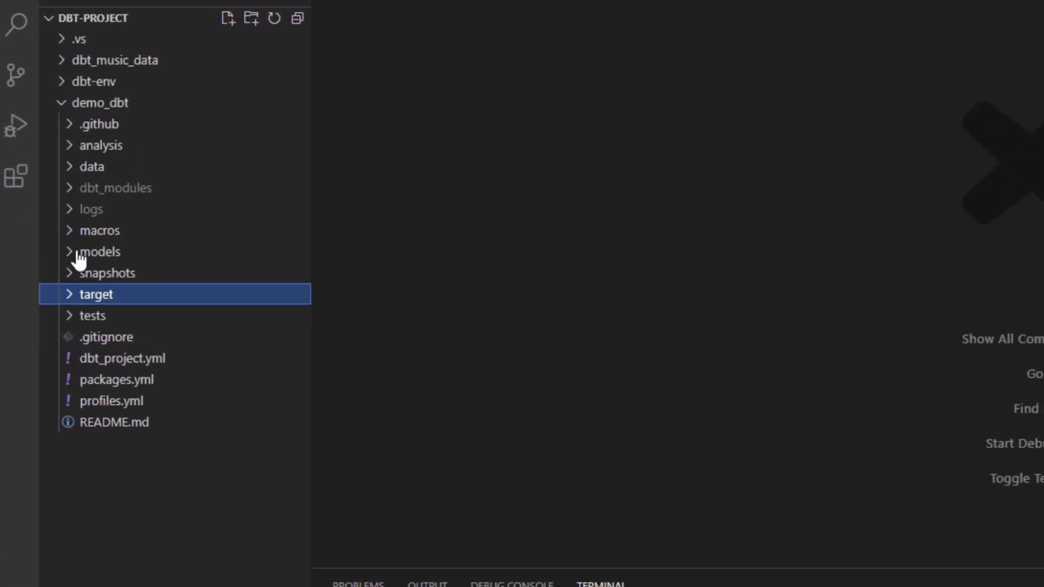
Step: Start a PowerShell integrated terminal from the demo_dbt folder
{"action": "left_click", "coordinate": [116, 187]}
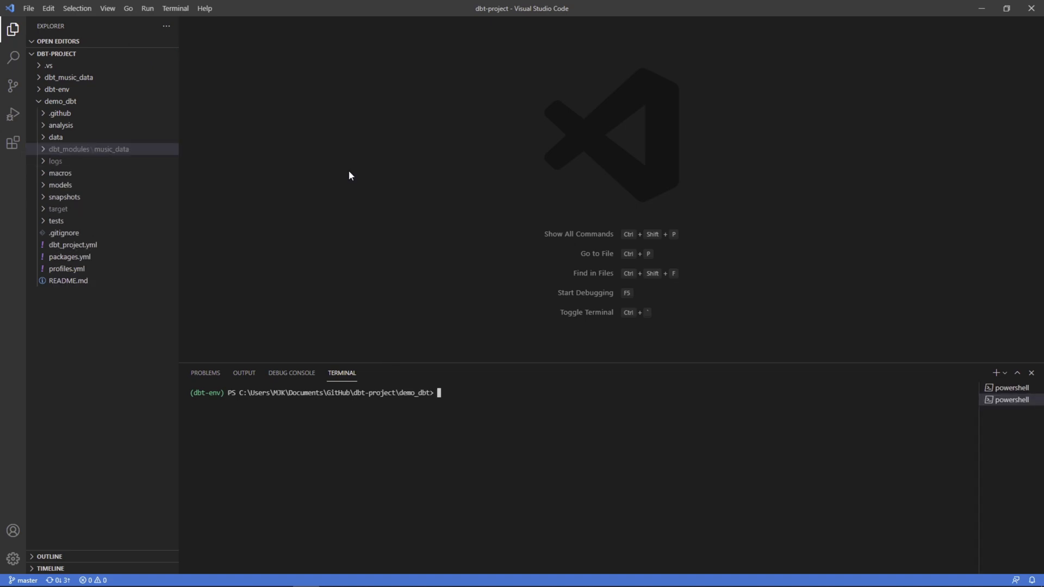
Step: Run dbt clean and confirm target vanishes from the Explorer
{"action": "type", "text": "dbt clean"}
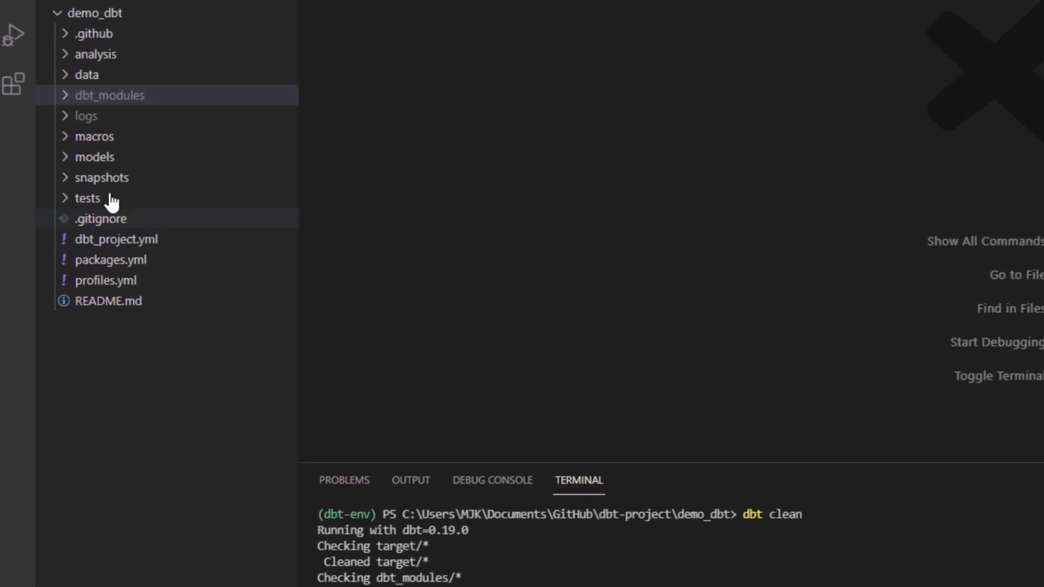
{"action": "mouse_move", "coordinate": [151, 178]}
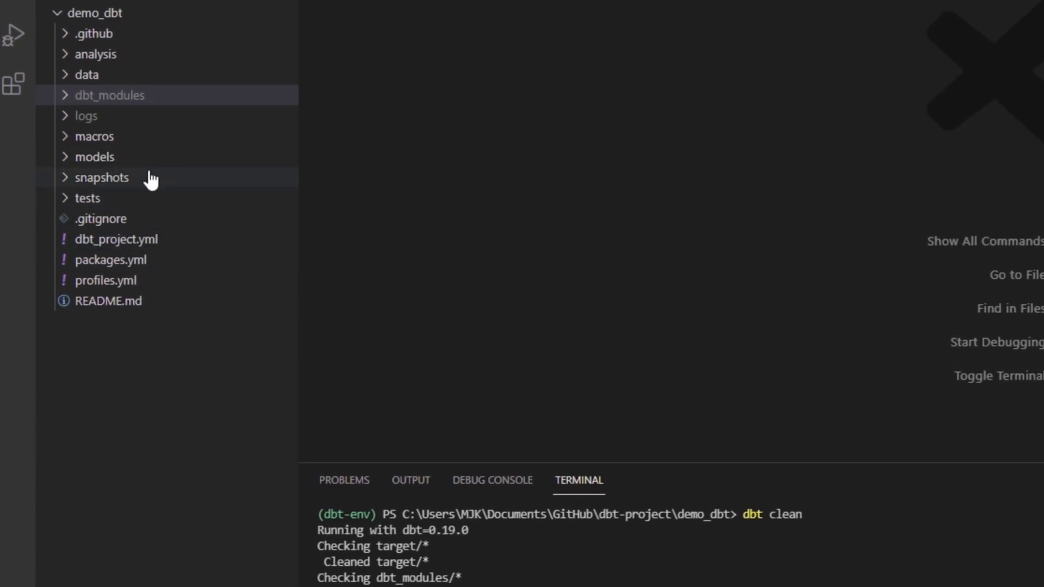
{"action": "mouse_move", "coordinate": [147, 135]}
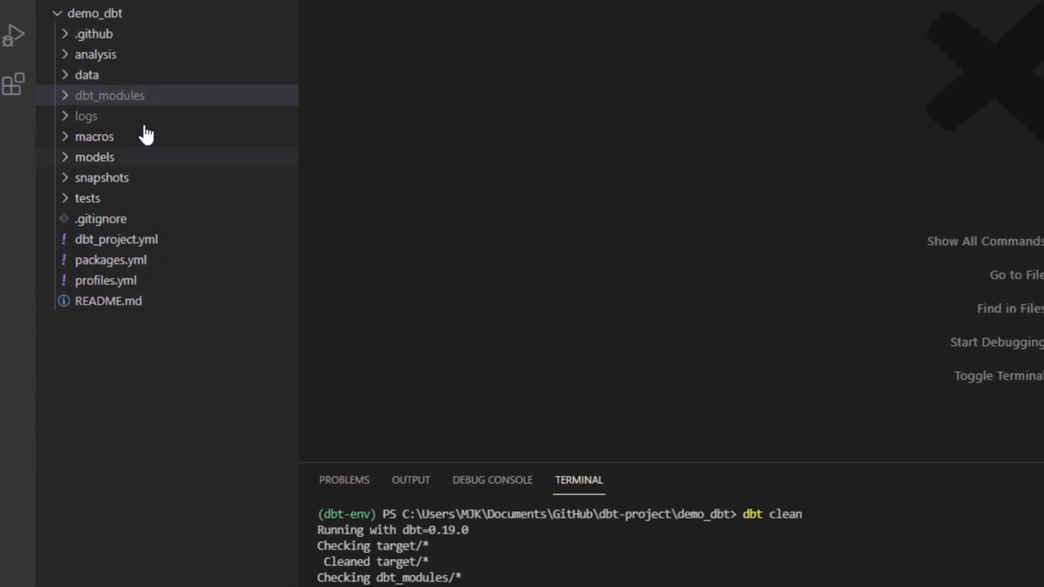
{"action": "left_click", "coordinate": [112, 95]}
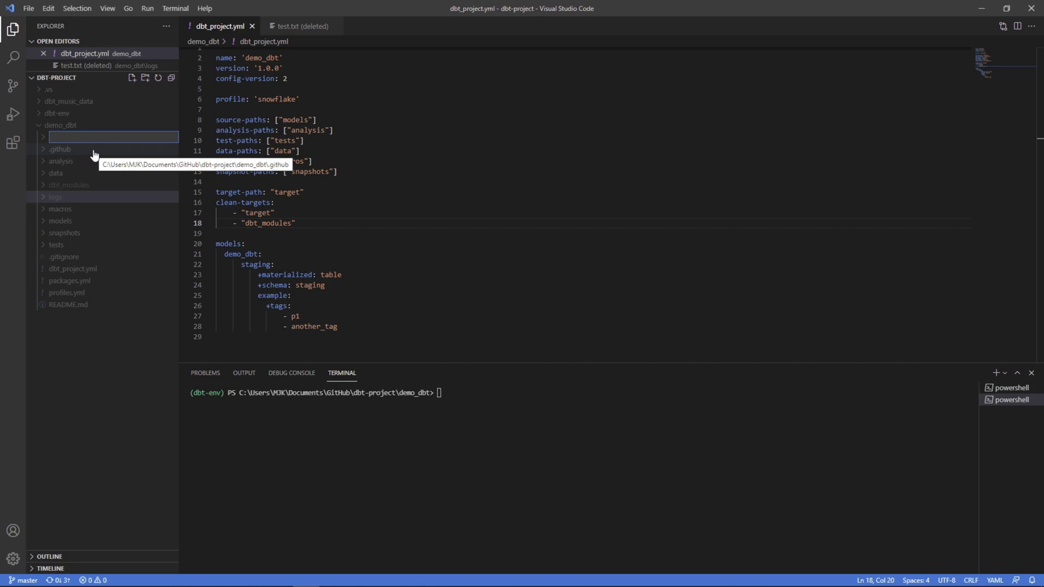
Step: Add a demo_logs folder containing file1.txt and file2.py, then close both tabs
{"action": "type", "text": "demo_logs"}
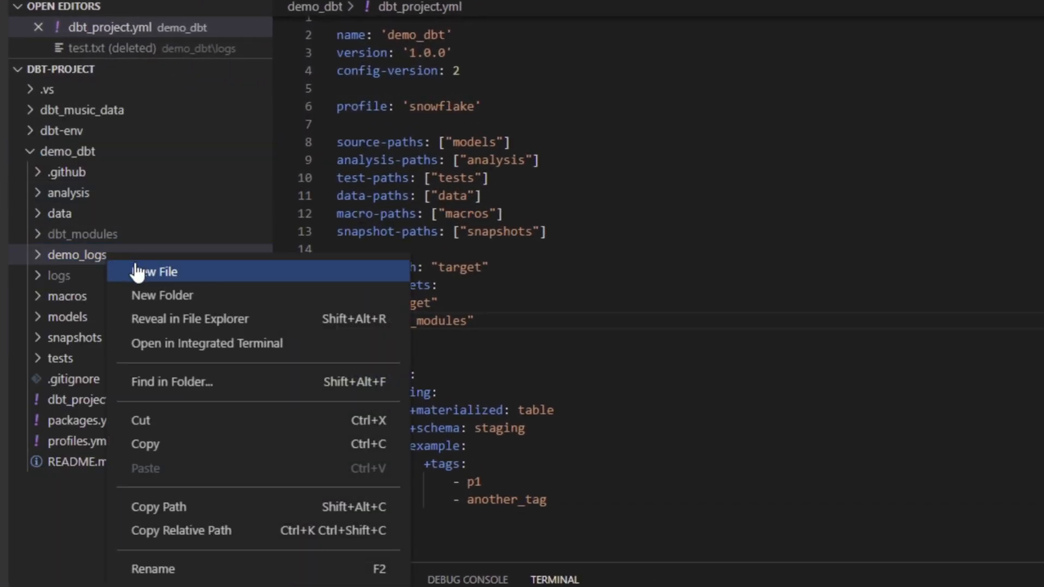
{"action": "left_click", "coordinate": [156, 272]}
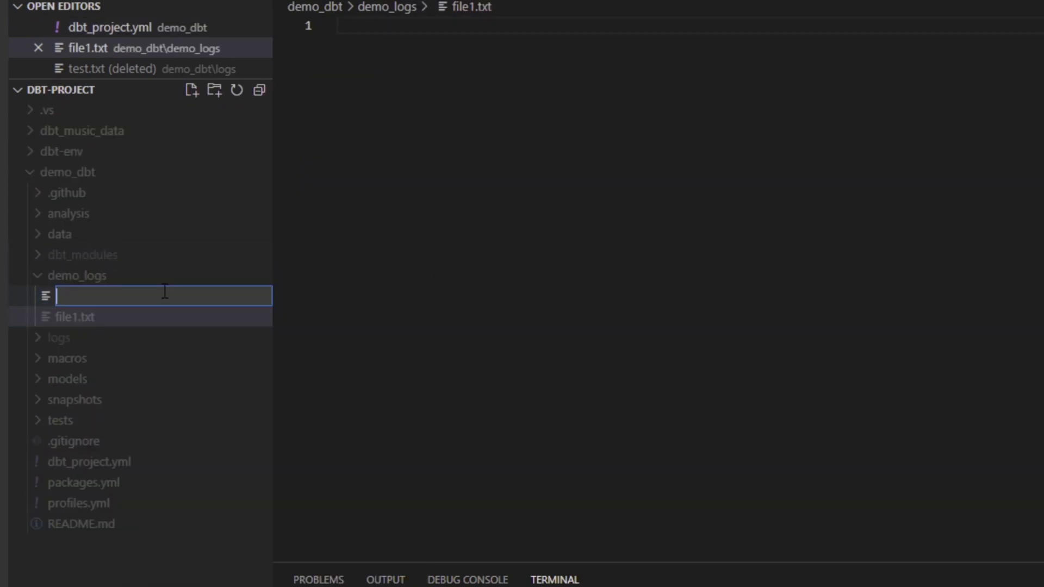
{"action": "type", "text": "file2"}
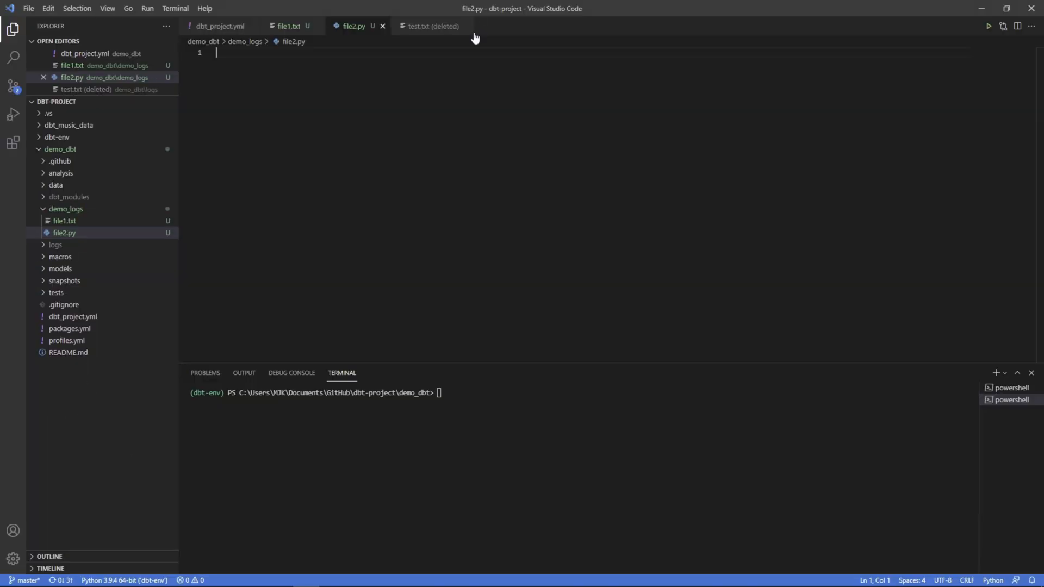
{"action": "left_click", "coordinate": [383, 26]}
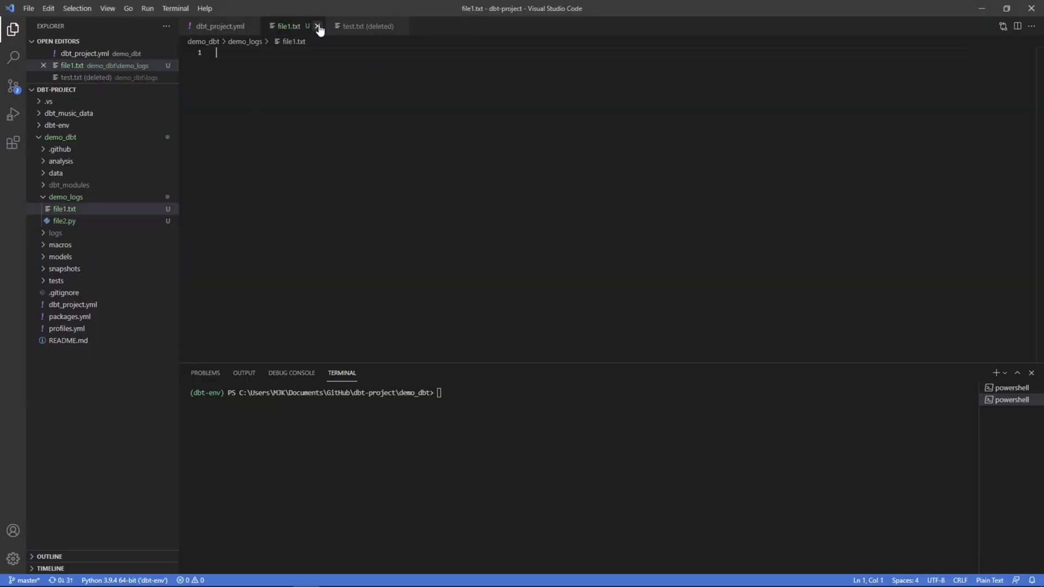
{"action": "left_click", "coordinate": [317, 26]}
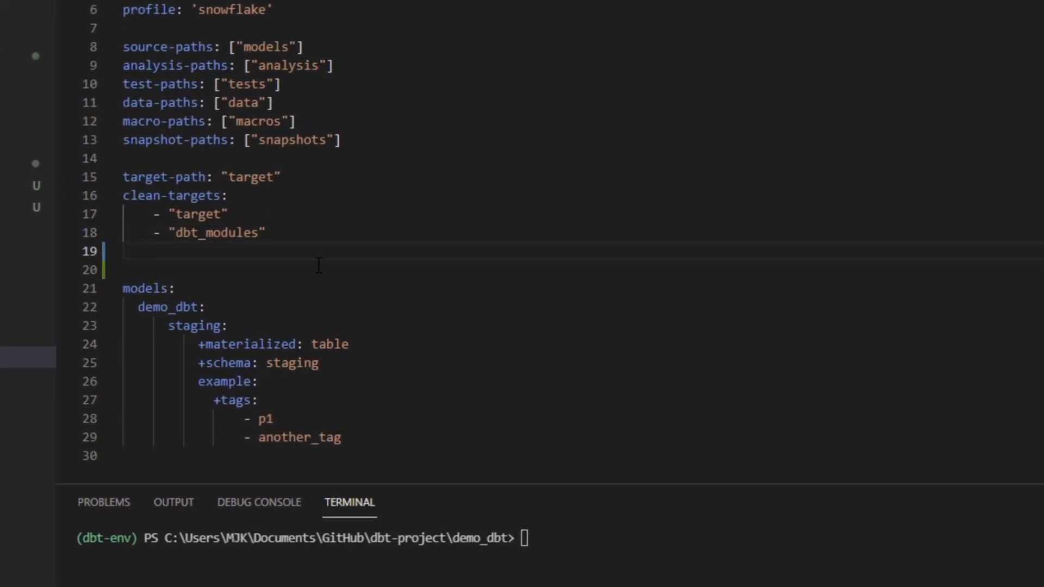
Step: List - "demo_logs" under clean-targets in dbt_project.yml and begin typing dbt clean
{"action": "type", "text": "- \""}
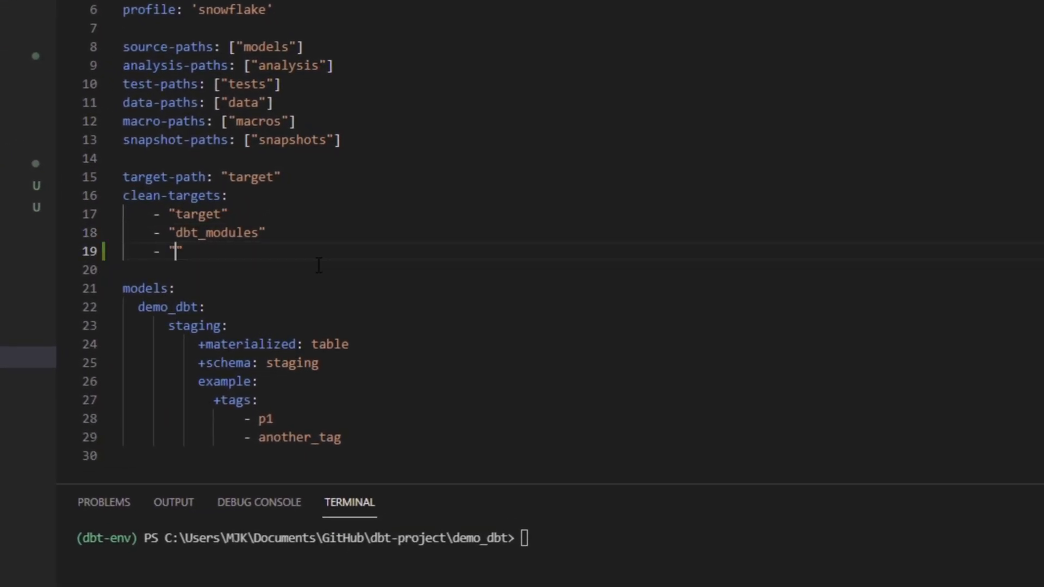
{"action": "type", "text": "d"}
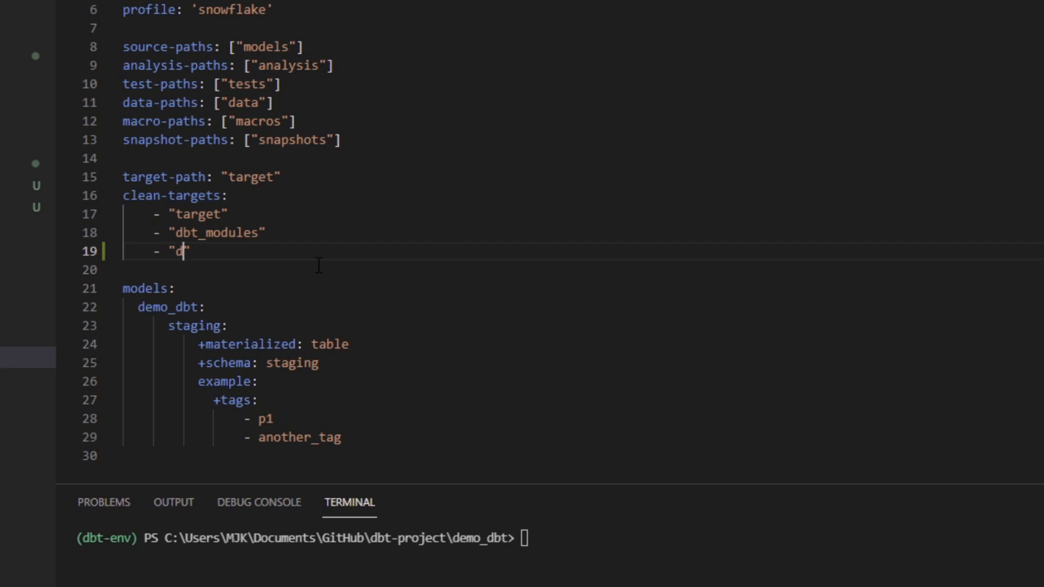
{"action": "type", "text": "emo_logs"}
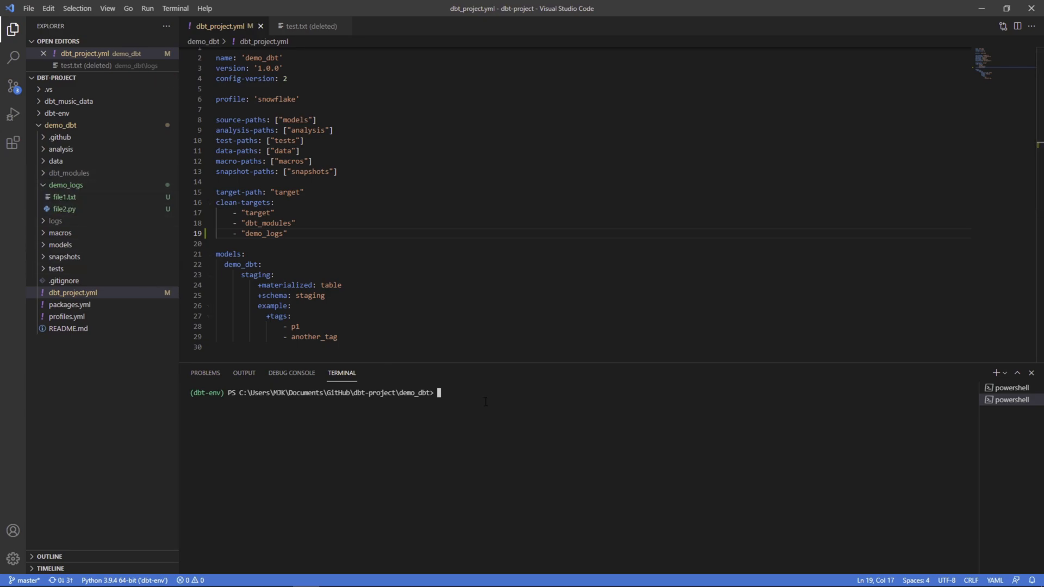
{"action": "type", "text": "dbt cl"}
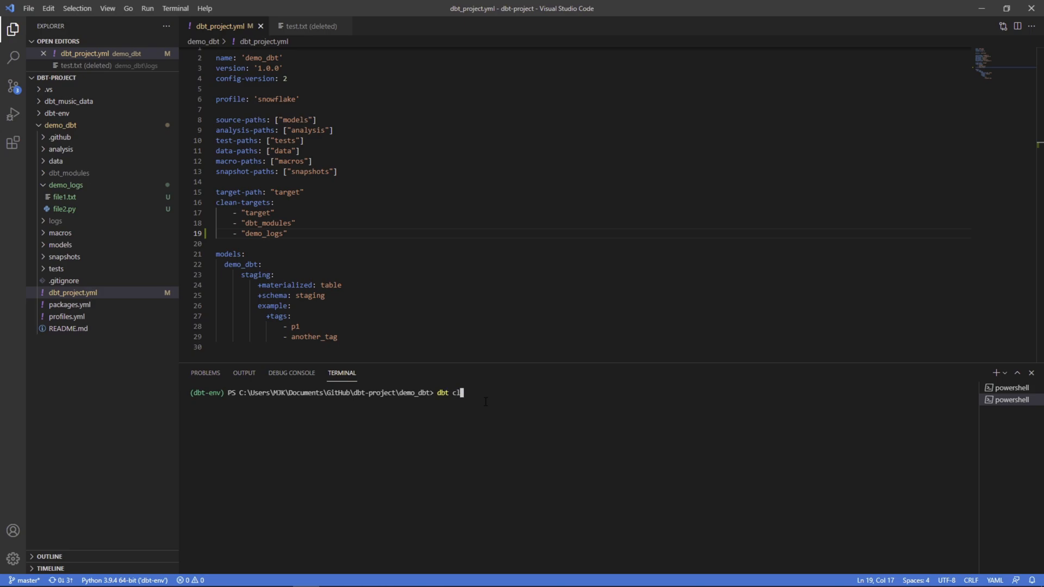